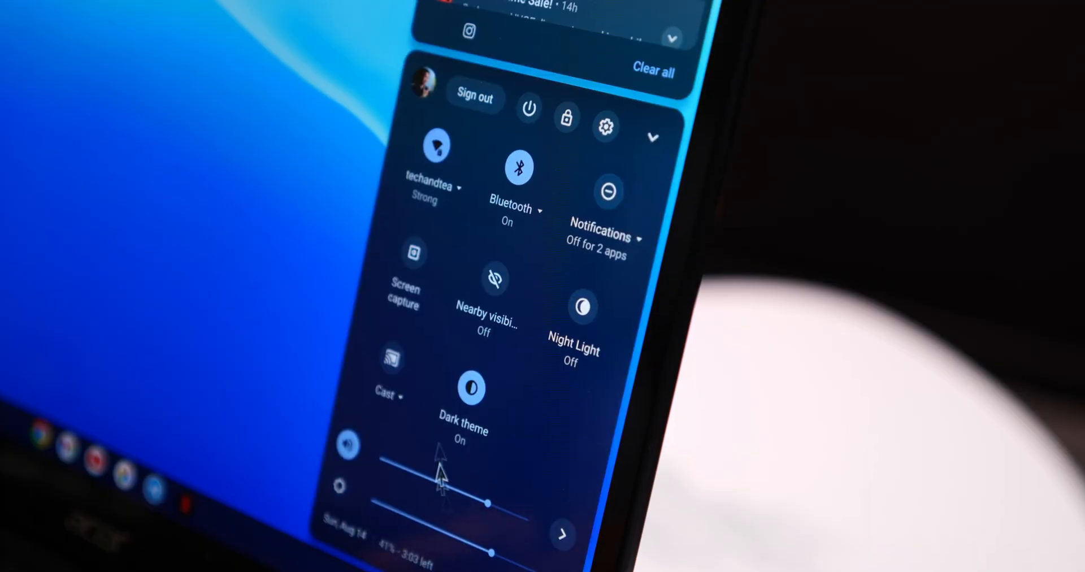
pyautogui.moveTo(519, 176)
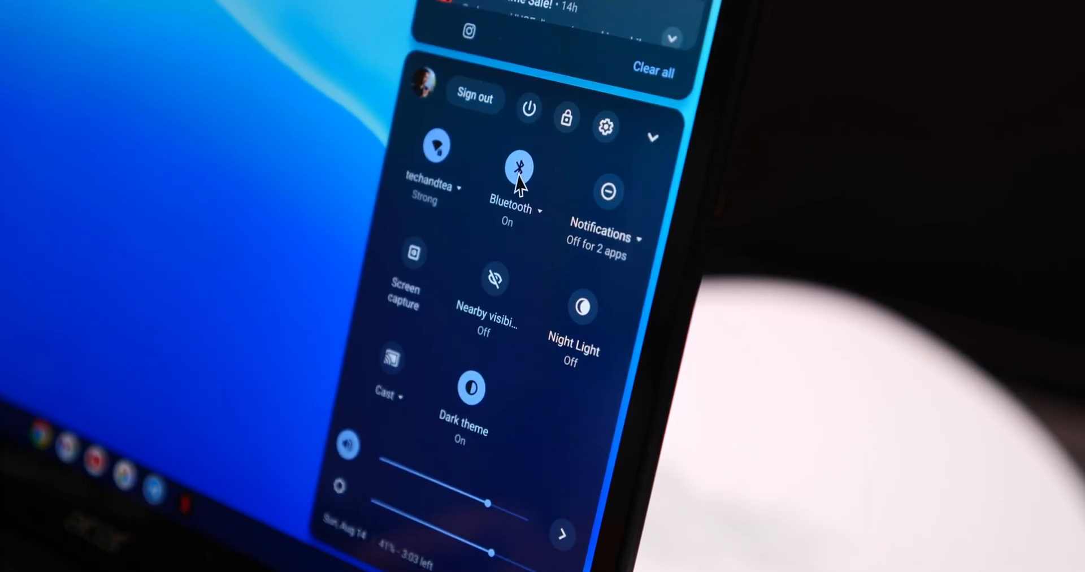
# Close Quick Settings and open the launcher's full grid of installed apps
pyautogui.click(519, 166)
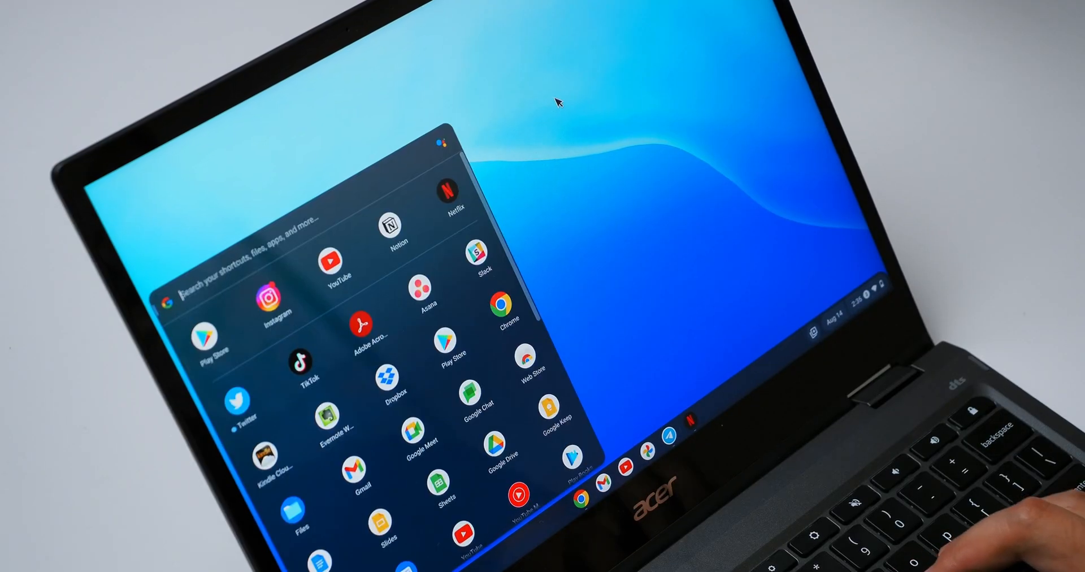
# Search 'play store', launch Google Play Store and scroll the Play Pass catalogue
pyautogui.write('play store')
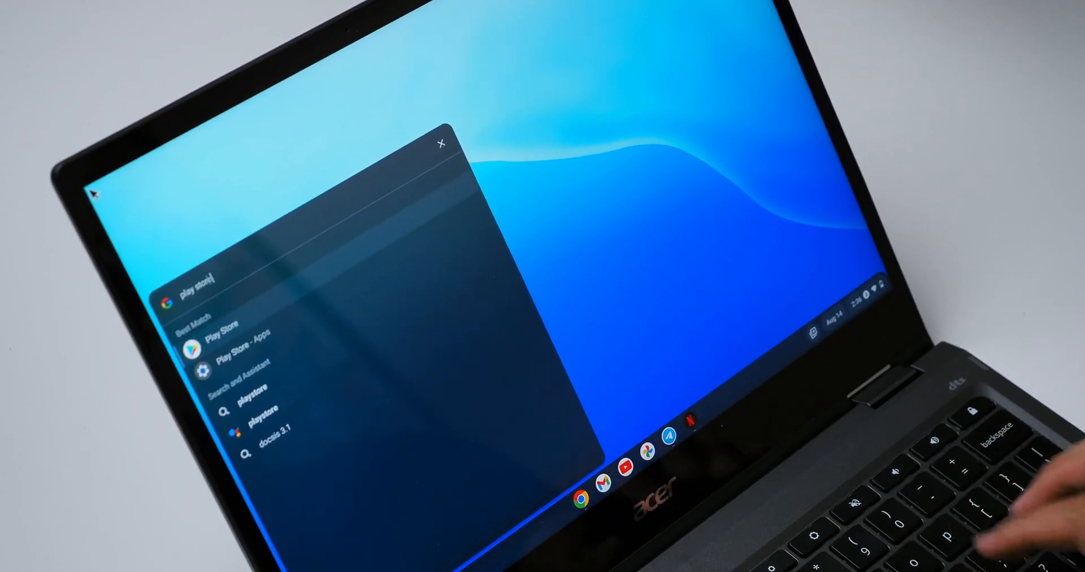
pyautogui.click(218, 334)
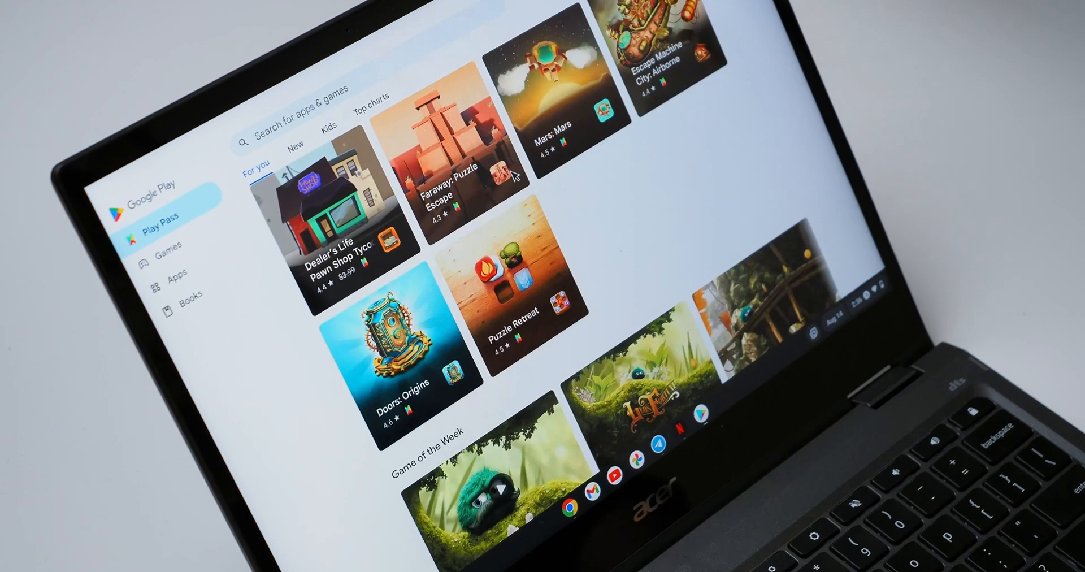
pyautogui.moveTo(407, 62)
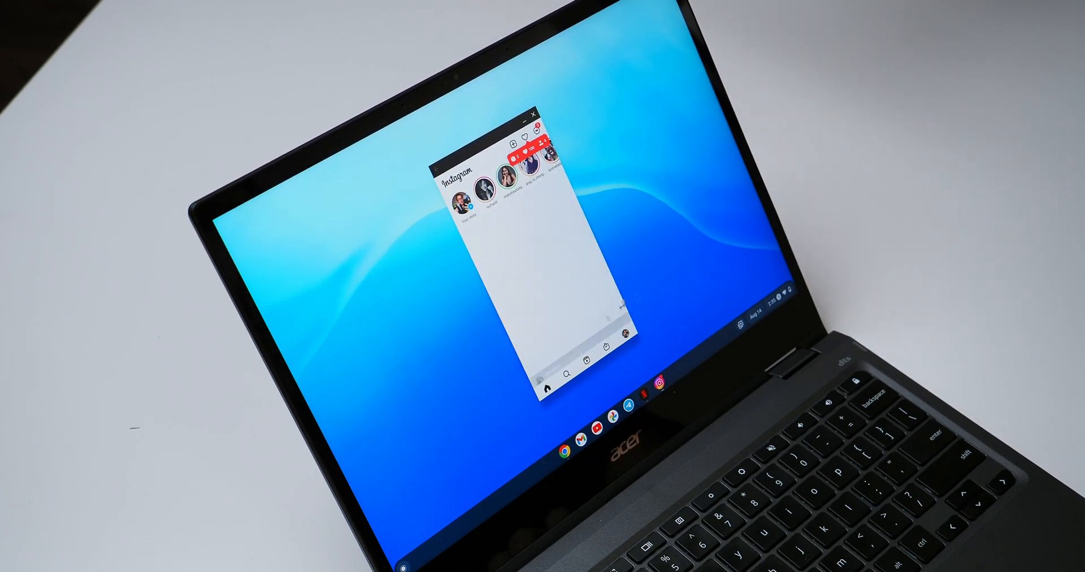
pyautogui.scroll(-3)
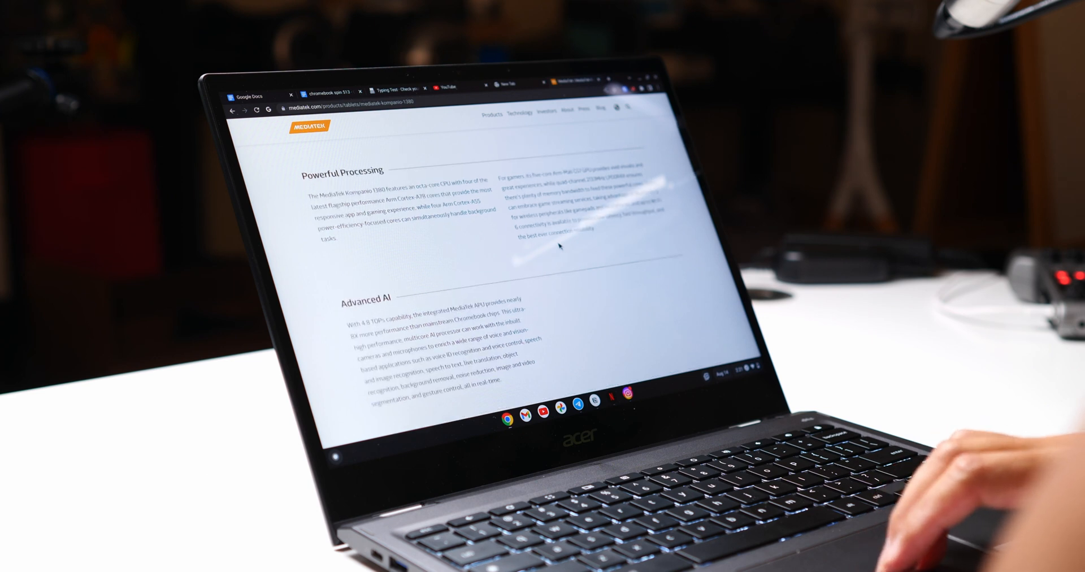
# Scroll the MediaTek Kompanio 1380 page through its processing and AI sections
pyautogui.scroll(-3)
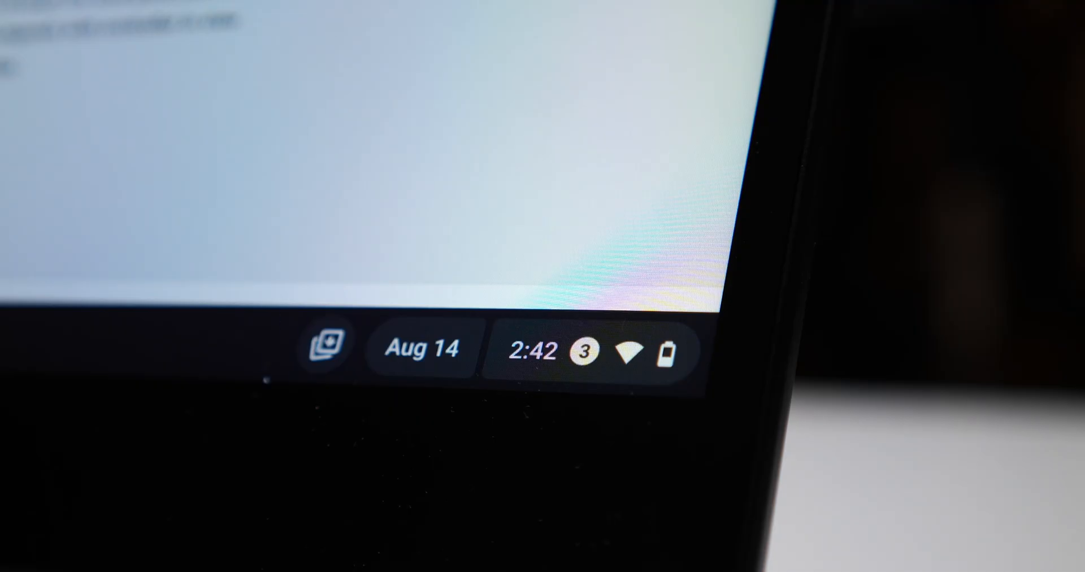
pyautogui.moveTo(473, 248)
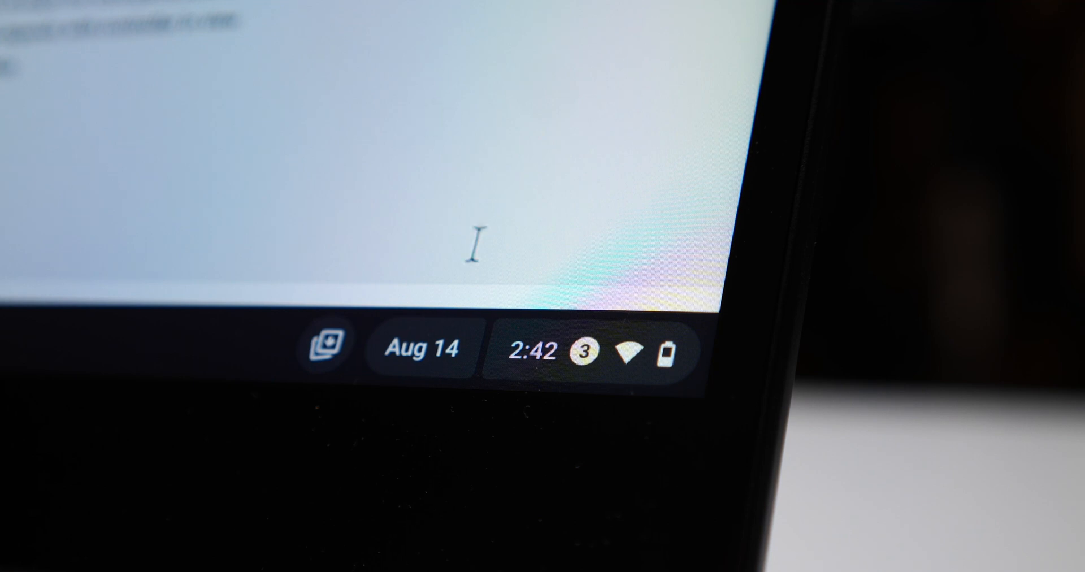
pyautogui.moveTo(633, 371)
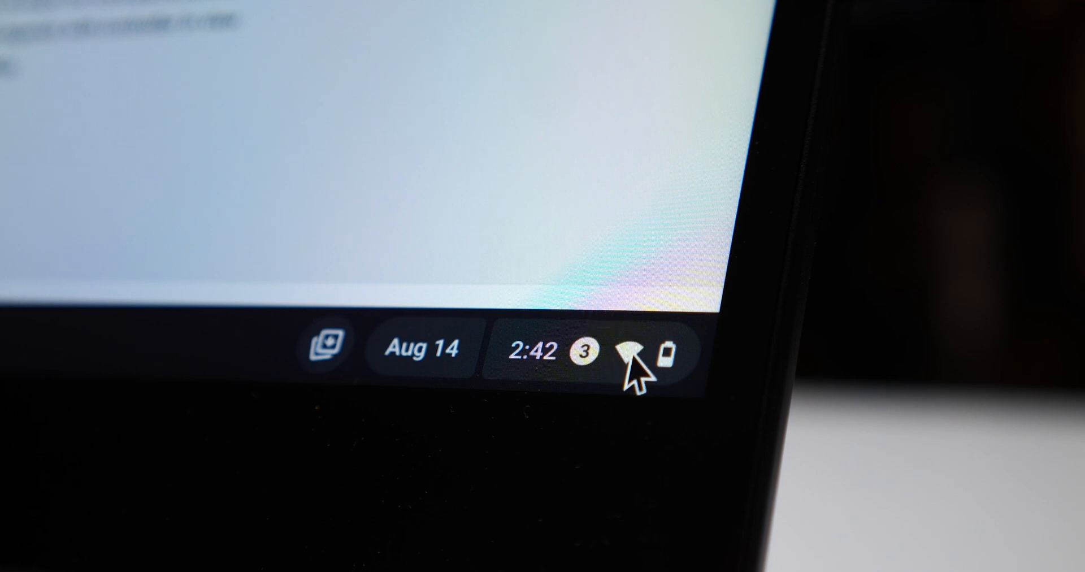
# Open Quick Settings from the clock to see 38% battery with 1:37 remaining
pyautogui.click(602, 348)
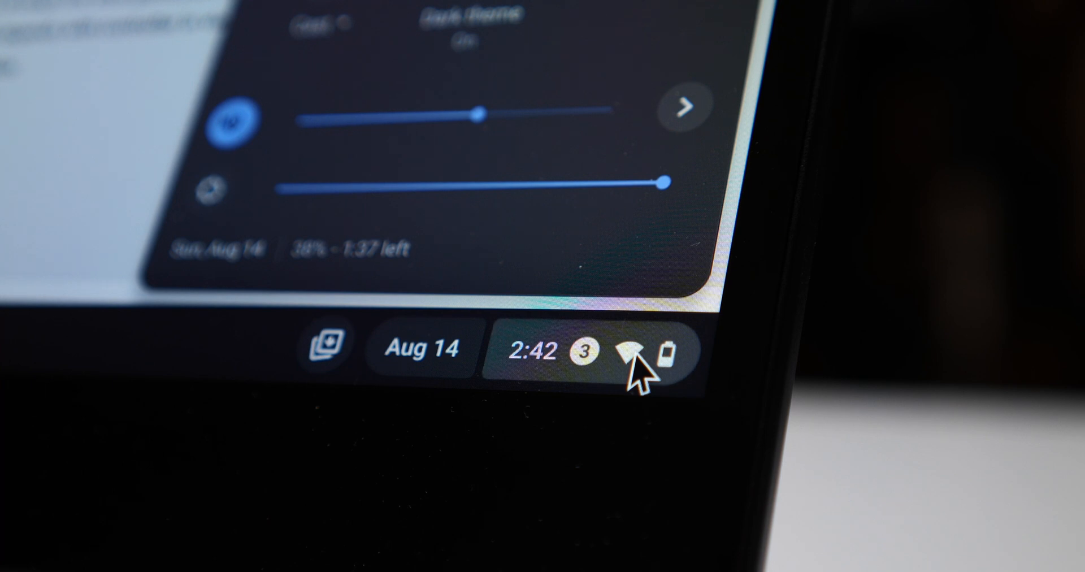
pyautogui.moveTo(589, 311)
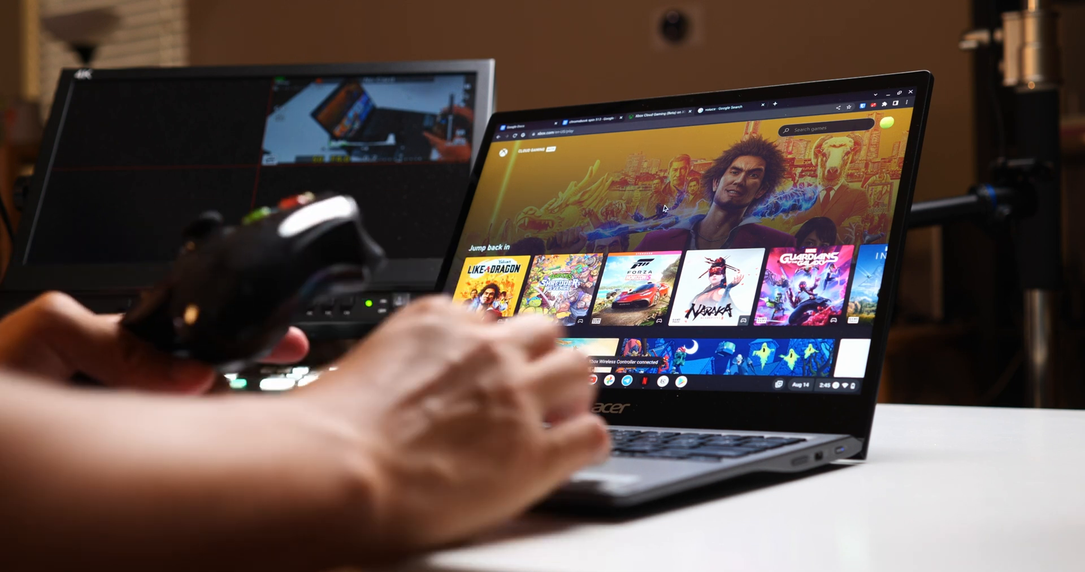
# Close the Forza Horizon 5 Spring season screen to show the Ford Escort Cosworth
pyautogui.scroll(-3)
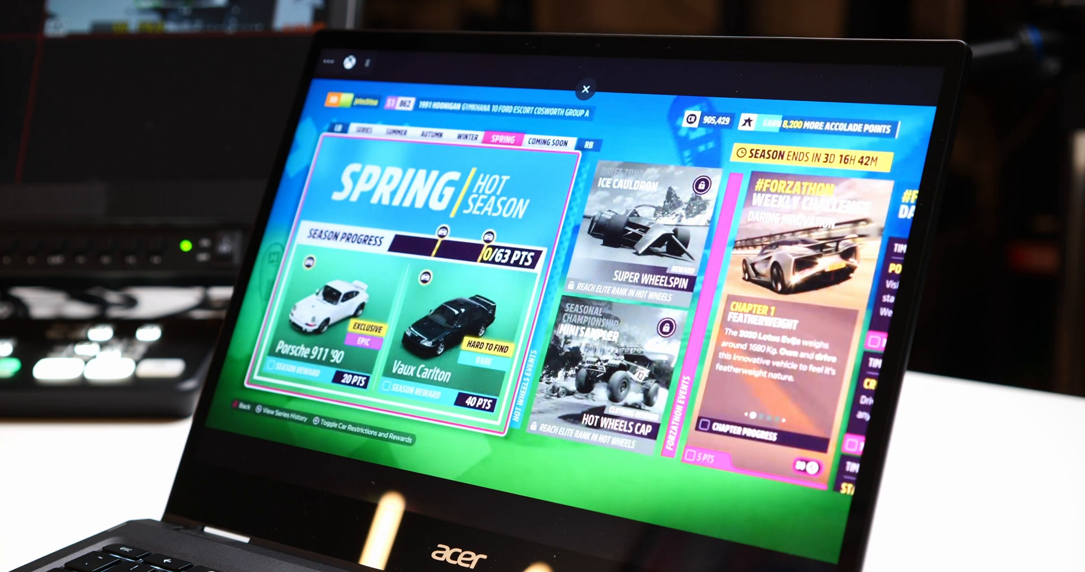
pyautogui.click(586, 88)
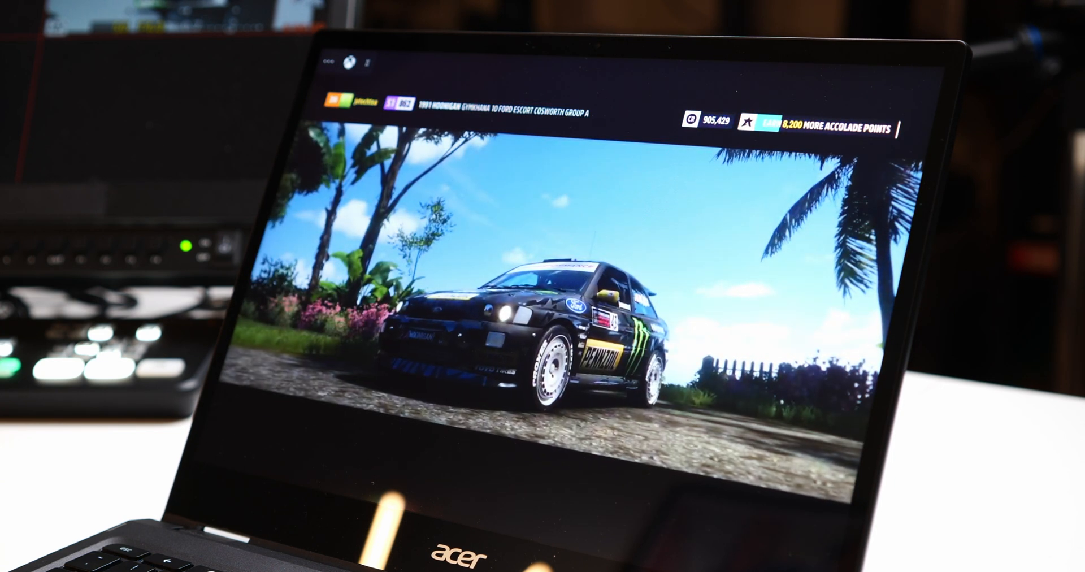